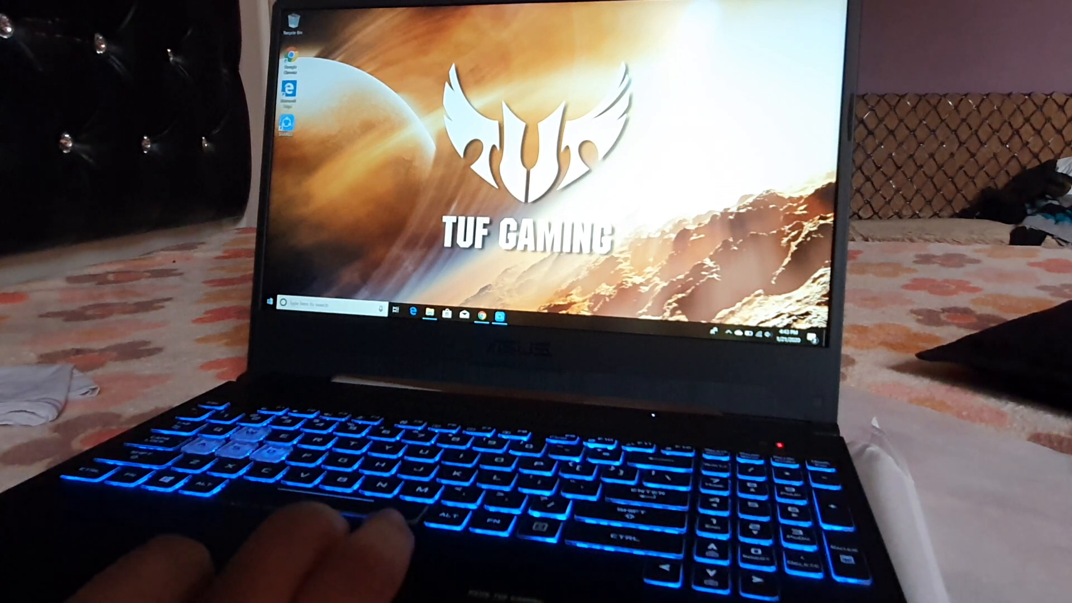
Launch Microsoft Store from the taskbar to reach its home page.
click(273, 302)
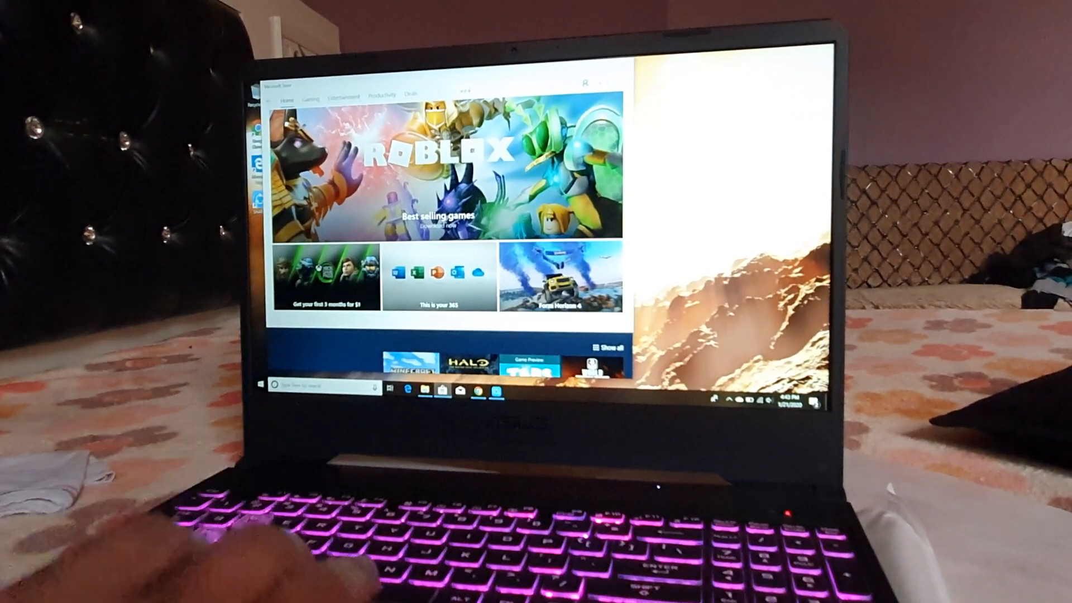
Search the Store for 'aura' to find the installed TUF Aura Core app.
text(aura)
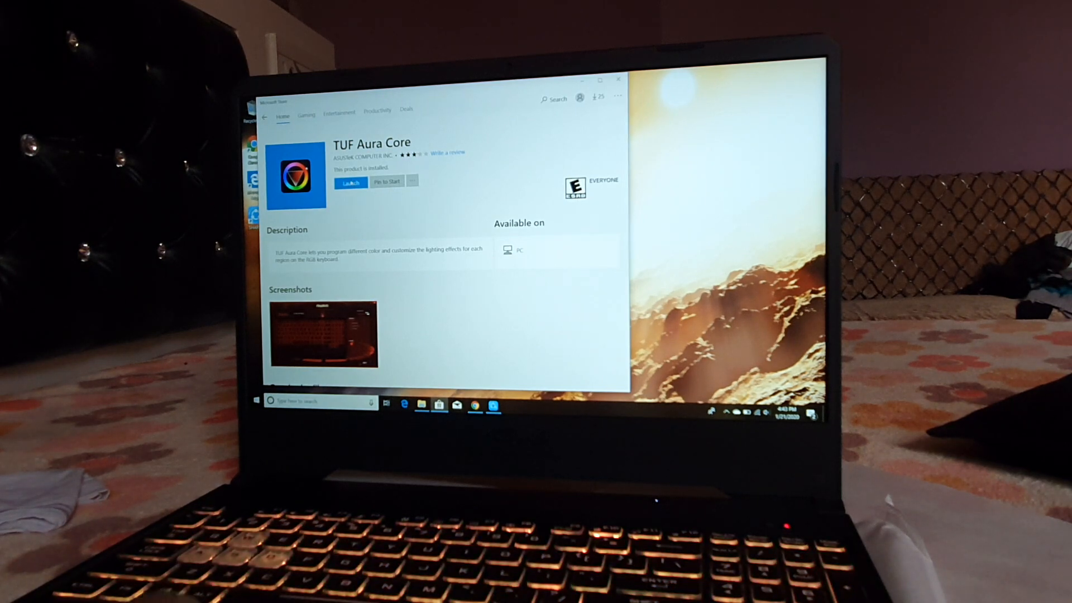
Launch TUF Aura Core and bring up its keyboard lighting color picker.
click(350, 182)
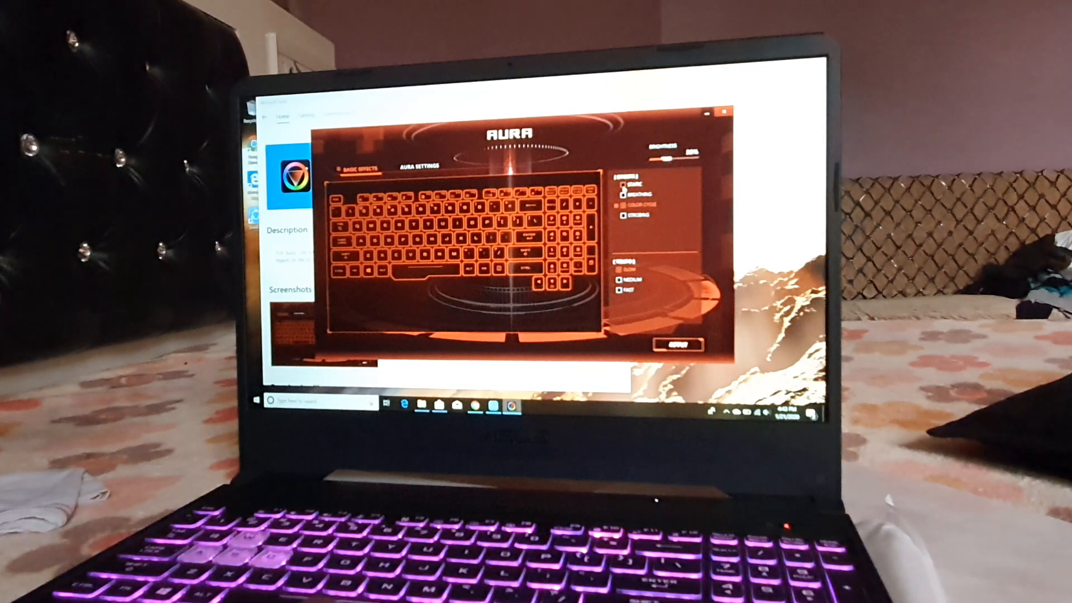
click(624, 203)
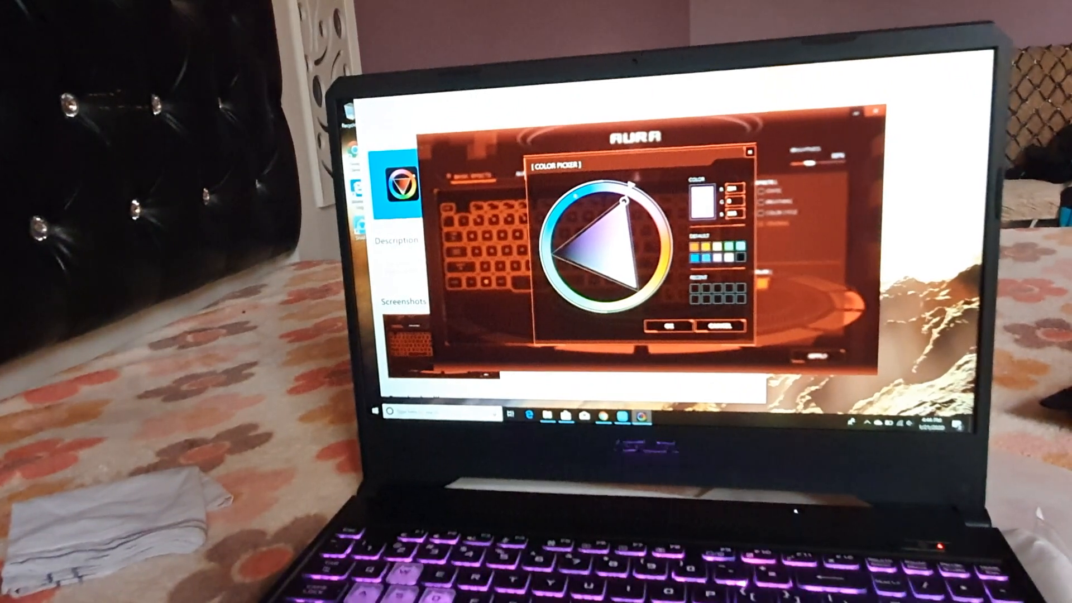
Pick a blue hue on the colour wheel for the keyboard backlight.
click(585, 217)
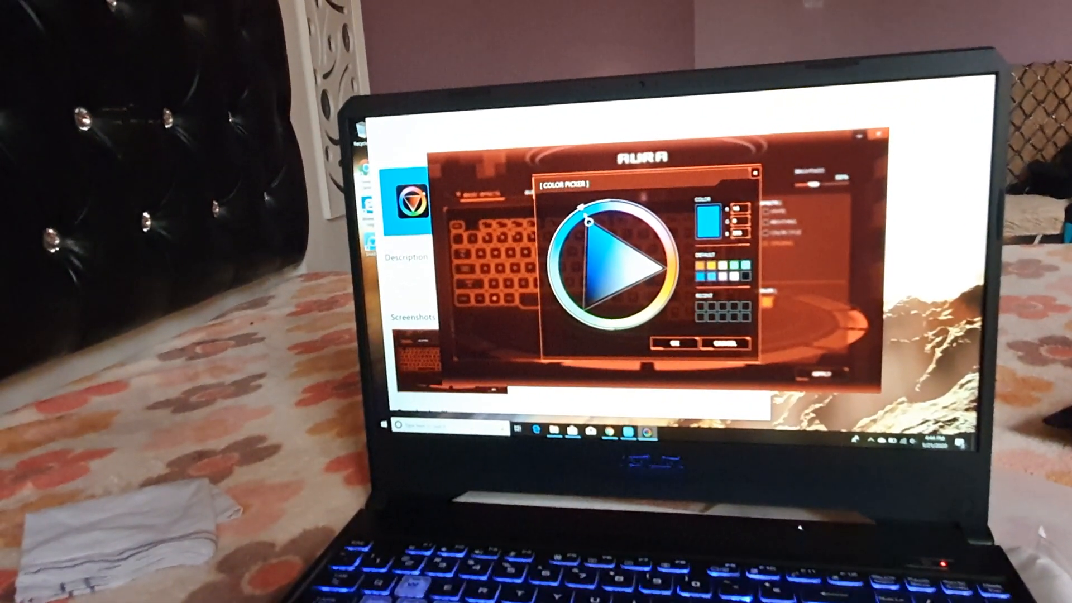